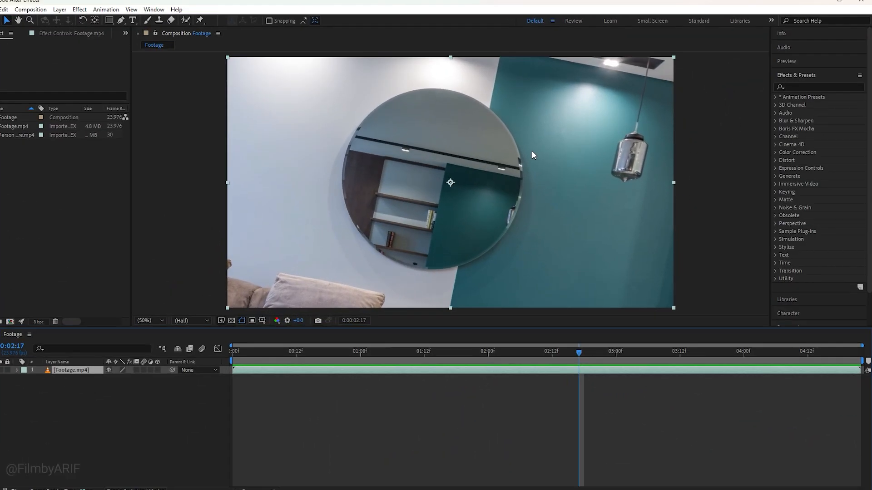
- Search Effects & Presets for 'moch' to find the Mocha AE effect
type("moch")
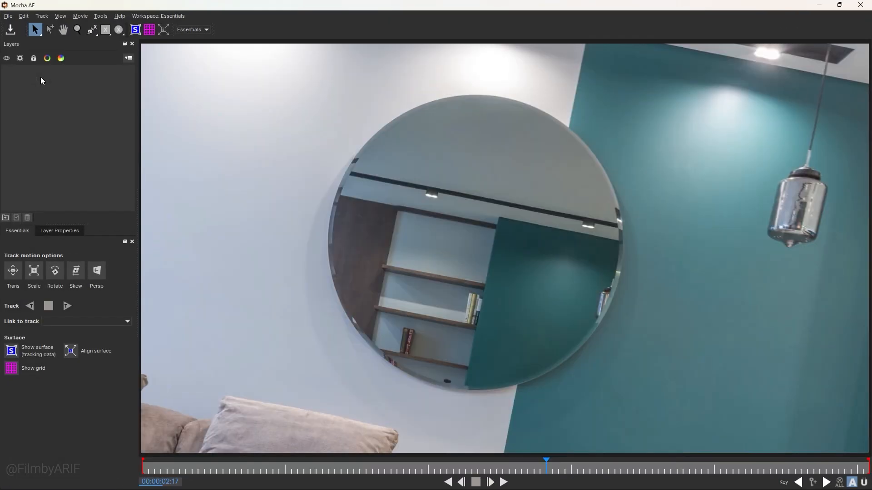
mouse_move(480, 425)
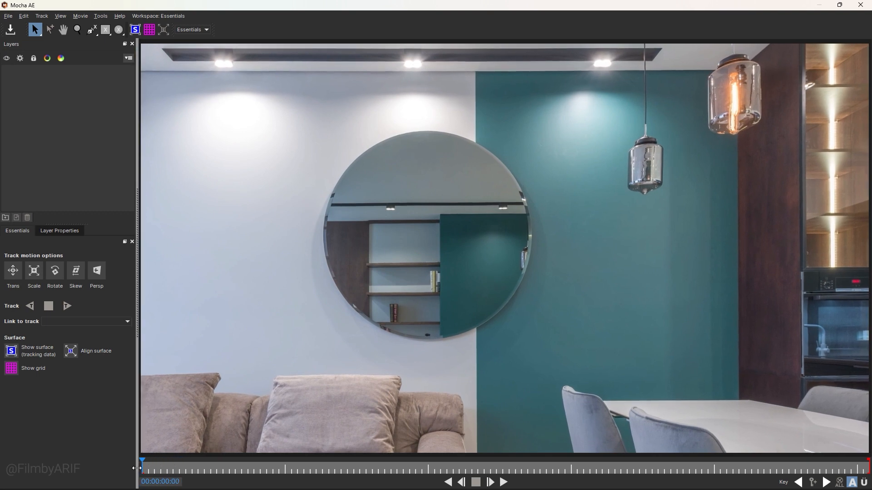
- Zoom in and trace the round mirror's rim with an X-Spline shape on frame 0
left_click(90, 29)
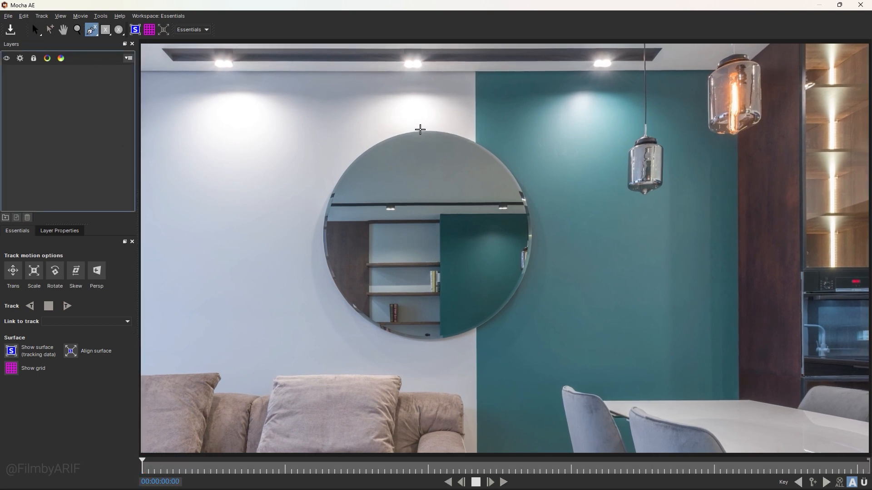
left_click(76, 30)
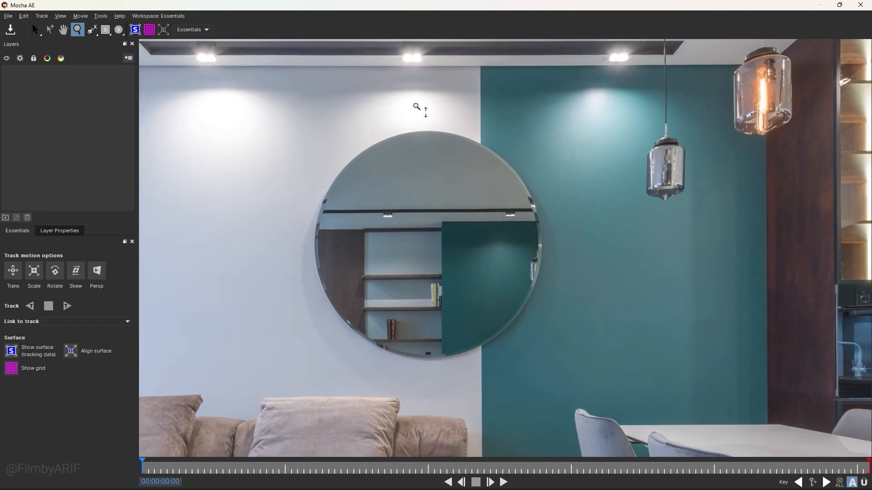
scroll("up", 3)
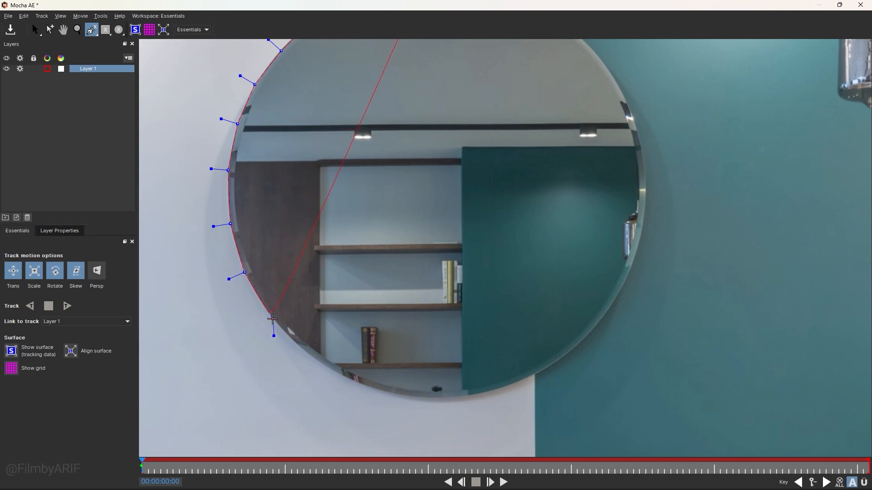
left_click(472, 397)
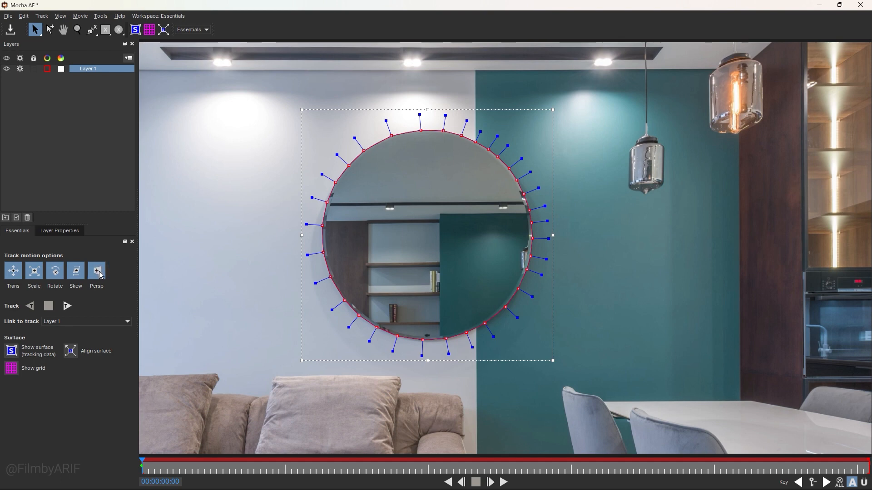
mouse_move(68, 306)
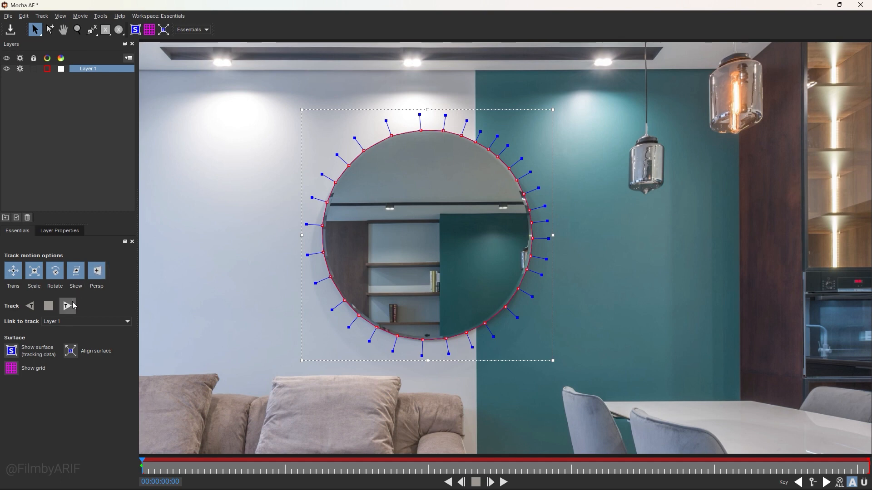
- Track the mirror shape forward with perspective, then save and close Mocha
left_click(67, 306)
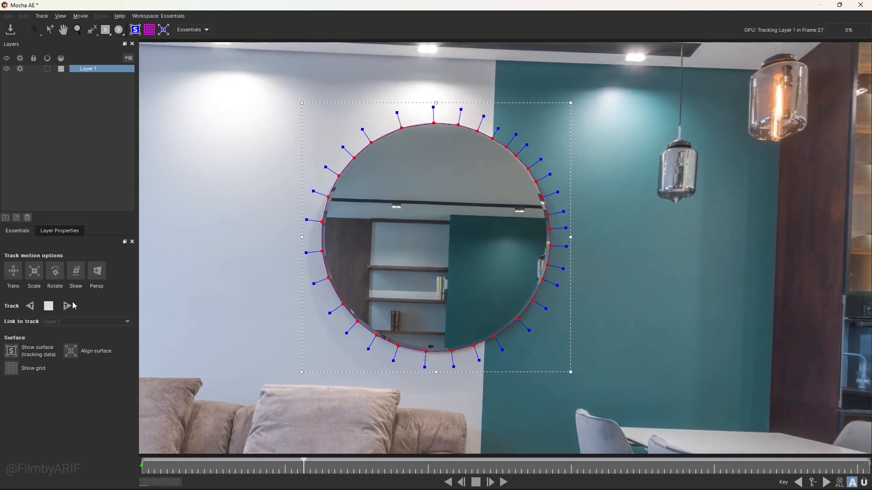
left_click(502, 482)
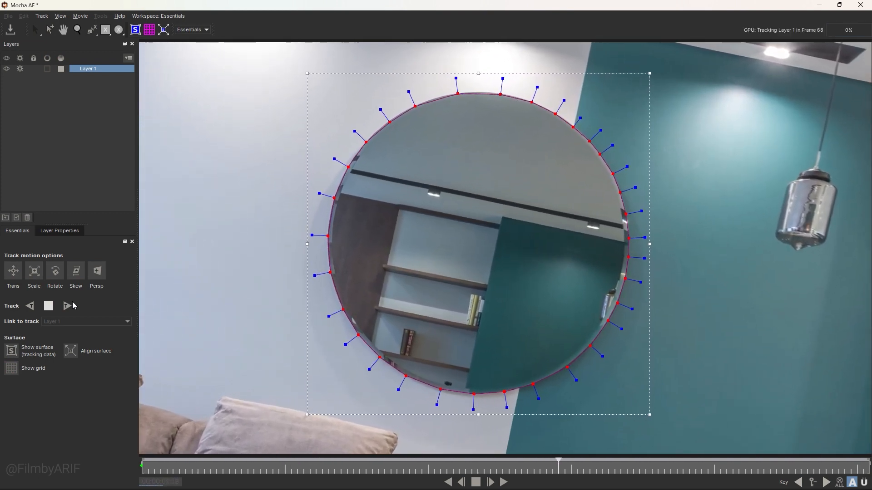
left_click(501, 482)
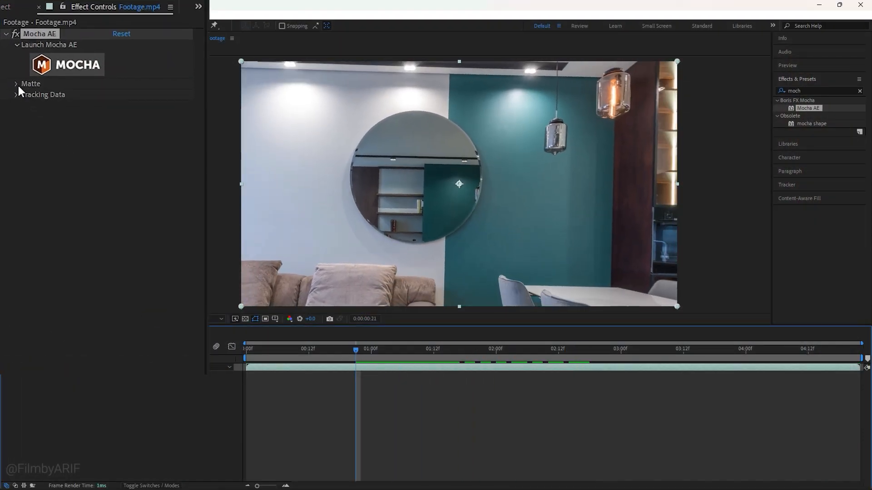
- Create AE Masks from the Mocha Matte settings and scrub frames to verify the mirror mask
left_click(17, 84)
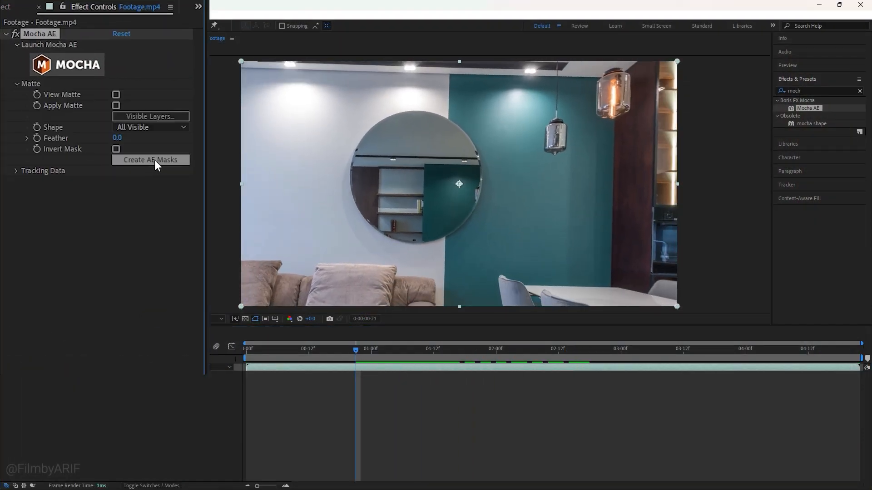
left_click(150, 159)
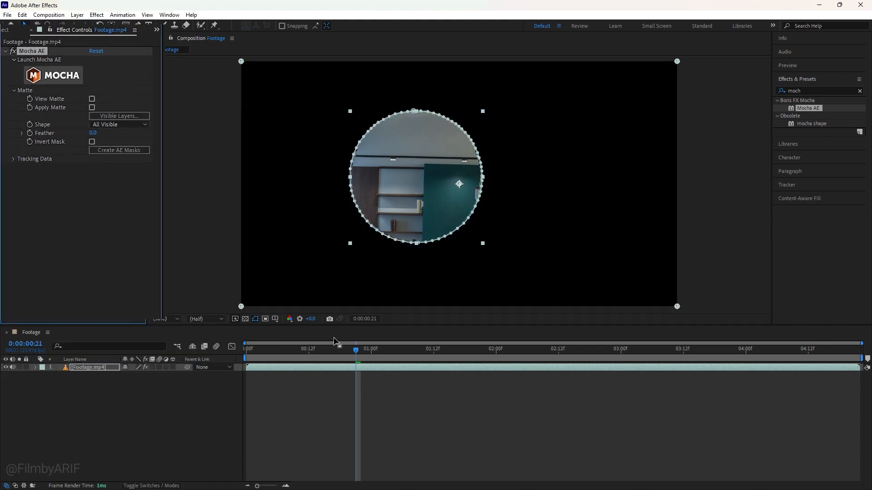
left_click(417, 348)
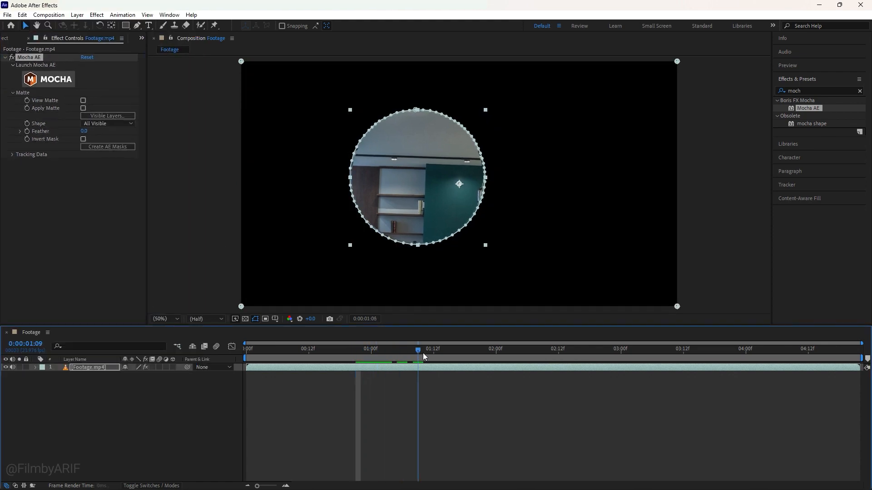
left_click(549, 349)
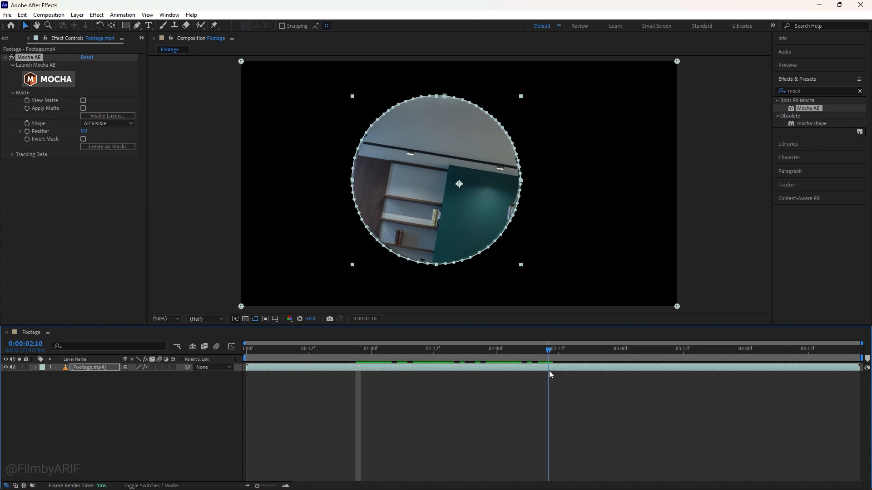
left_click(371, 348)
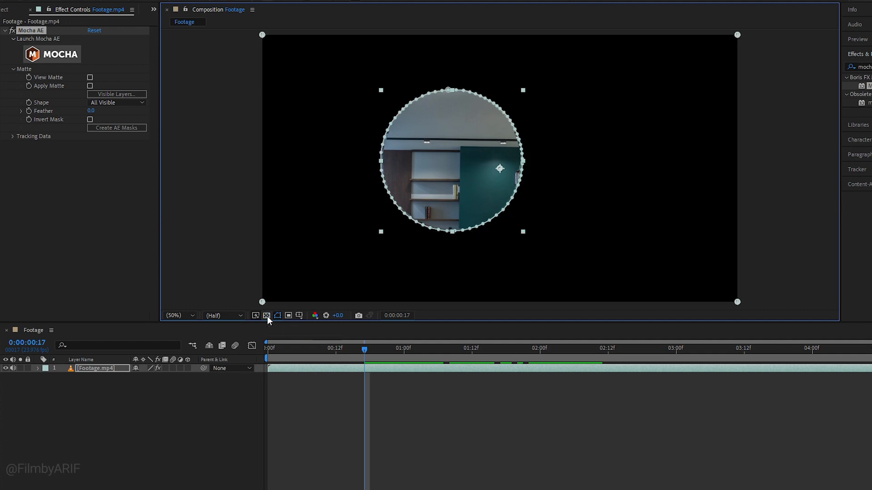
- Duplicate the masked footage with Ctrl+D and rename the layers 'Out of mask' and 'Inside mask'
key("ctrl+d")
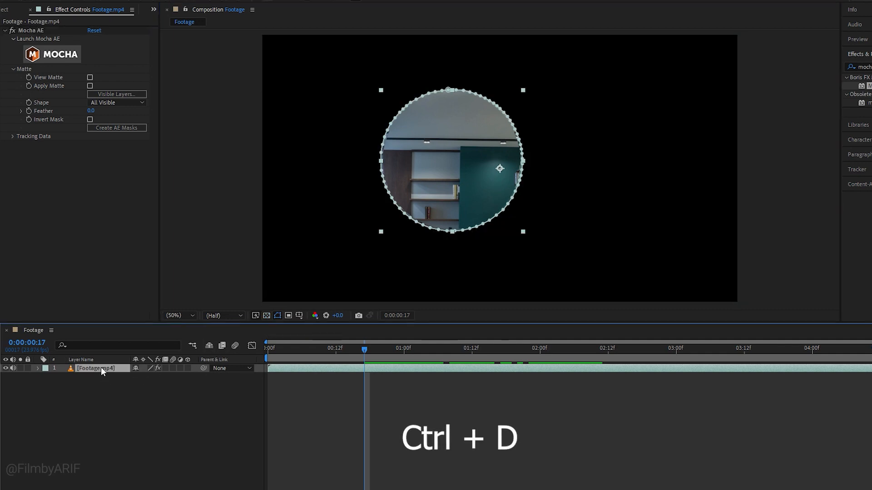
key("ctrl+d")
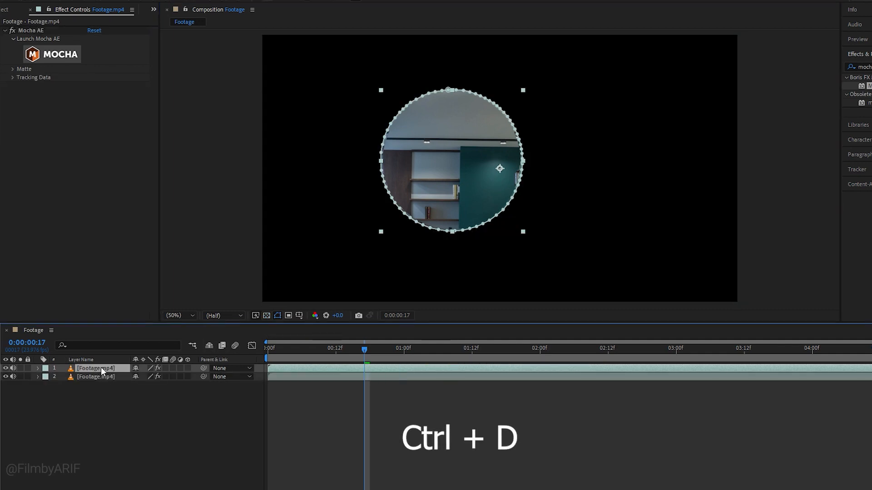
right_click(96, 369)
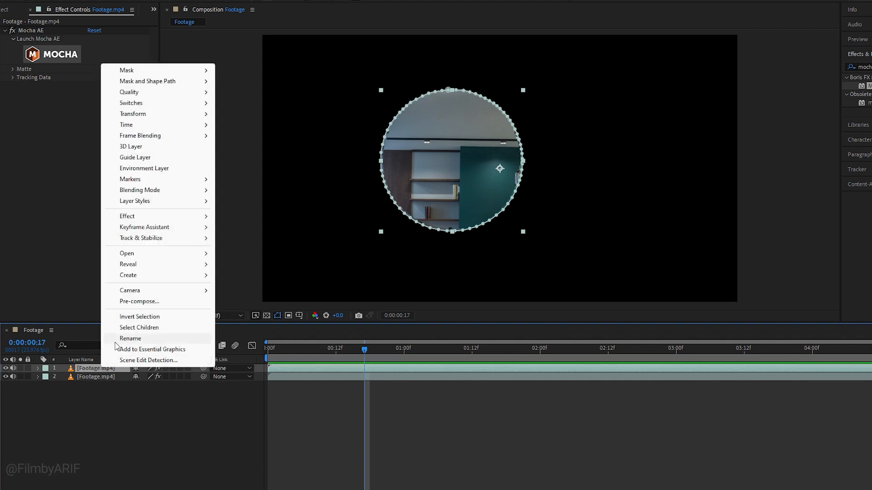
left_click(131, 338)
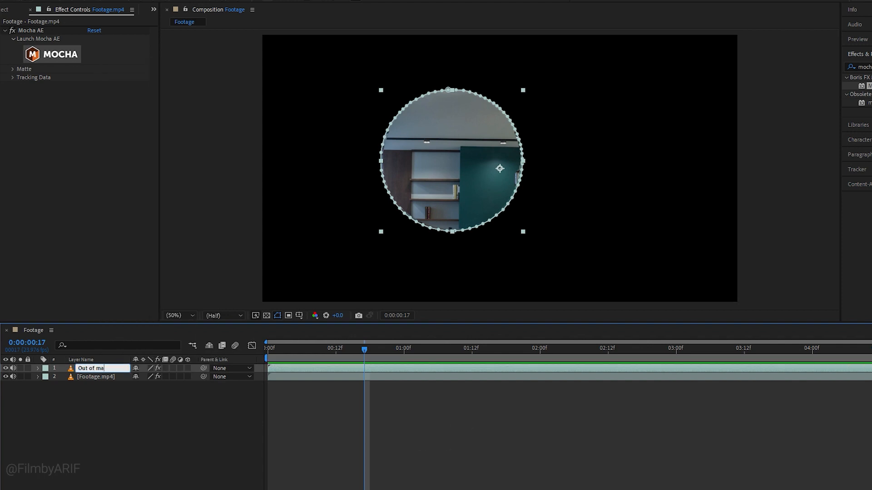
right_click(97, 377)
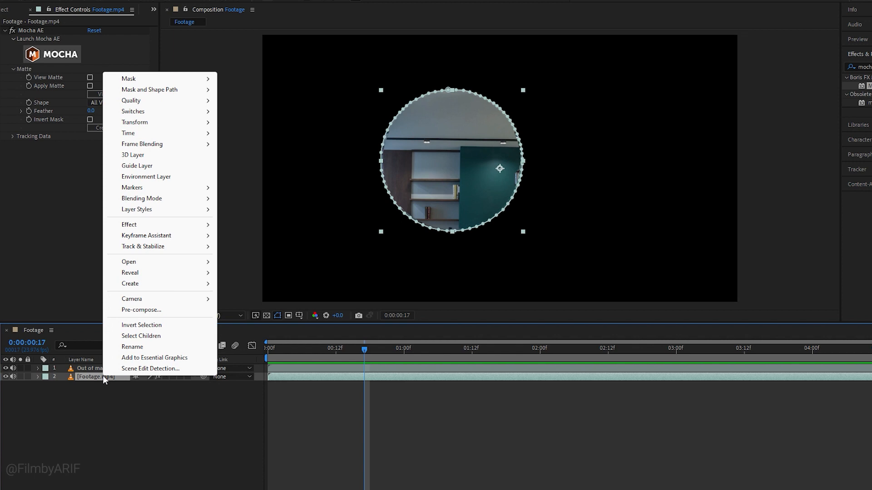
left_click(132, 347)
type("Inside mask")
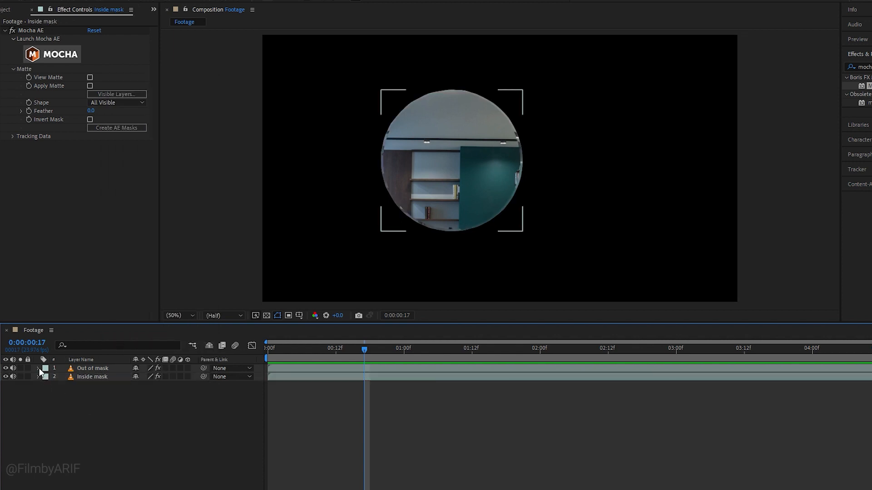
- Invert the mirror mask on the Out of mask layer
left_click(38, 368)
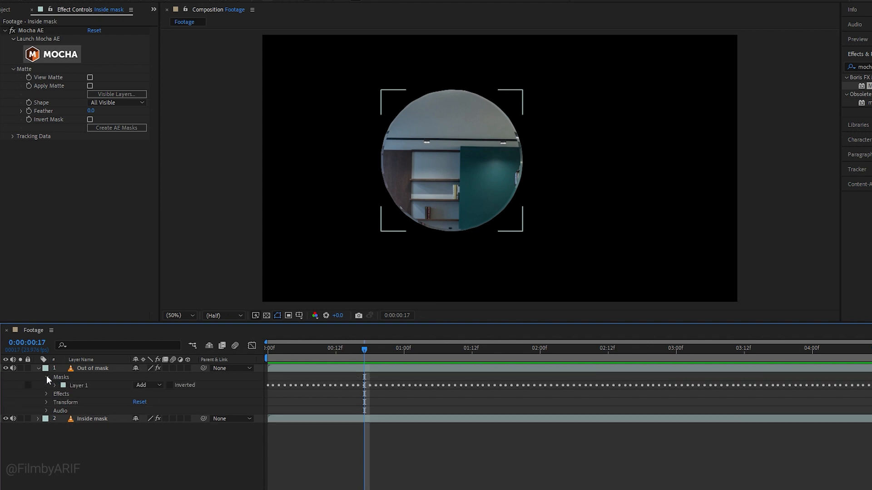
mouse_move(173, 387)
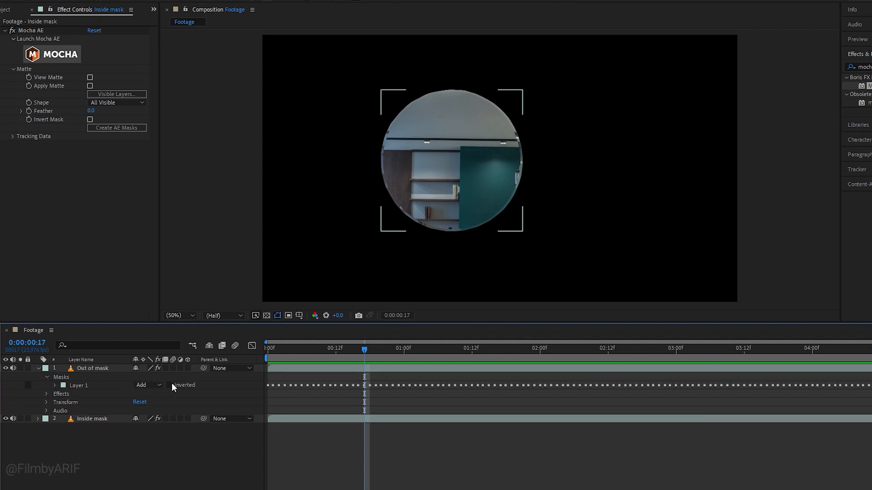
left_click(169, 386)
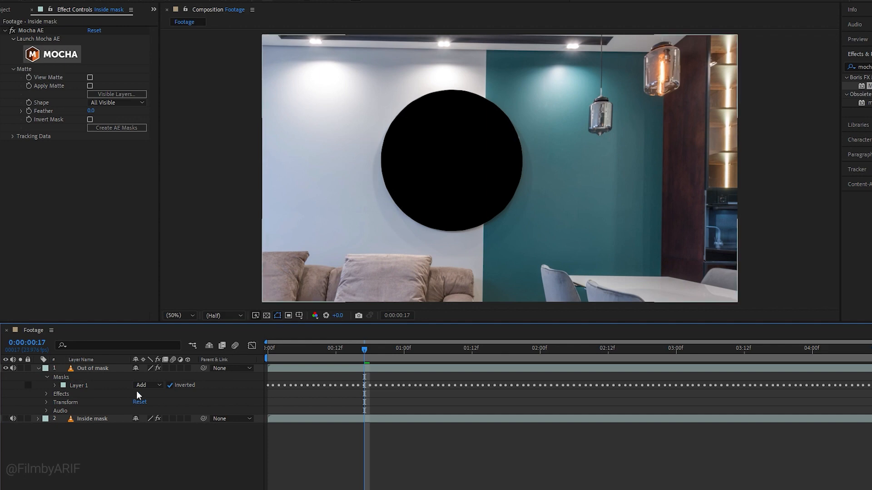
left_click(46, 386)
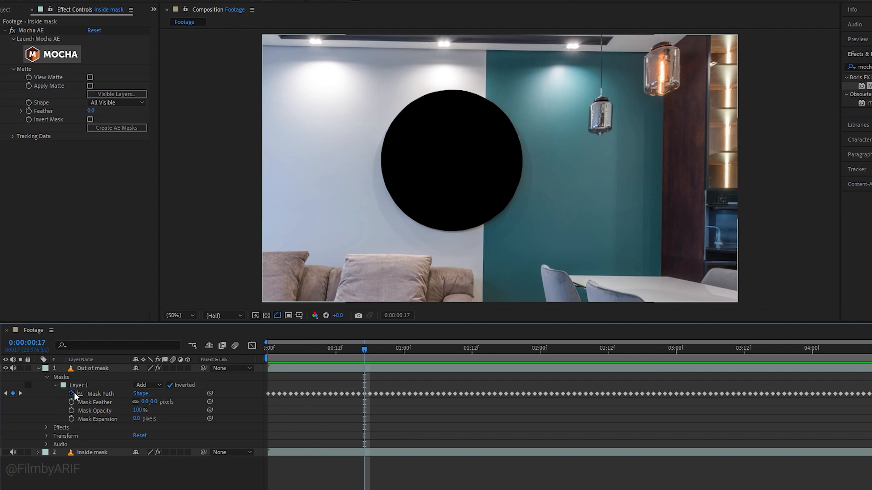
double_click(147, 402)
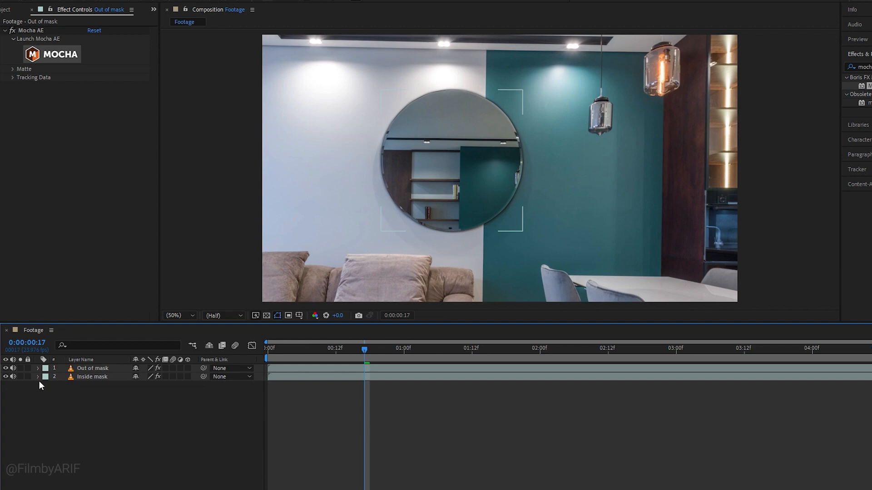
- Set the Inside mask layer's Mask Expansion to 4 pixels
left_click(38, 377)
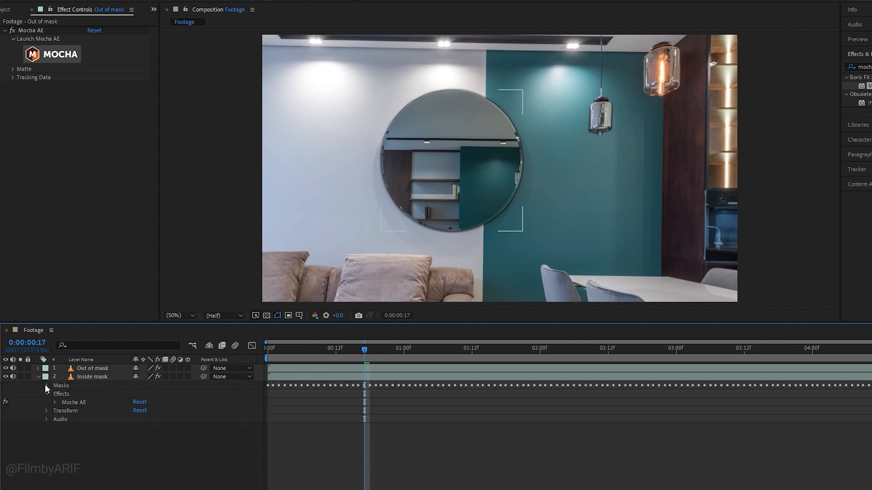
left_click(46, 385)
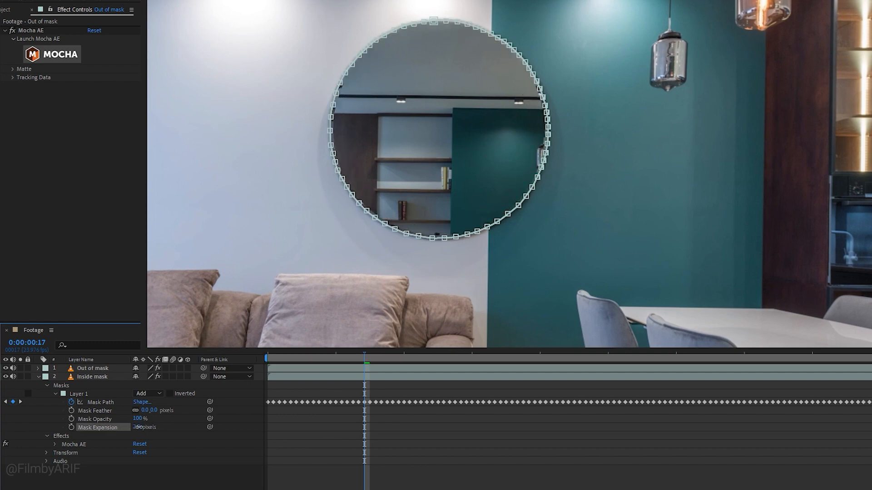
left_click(92, 376)
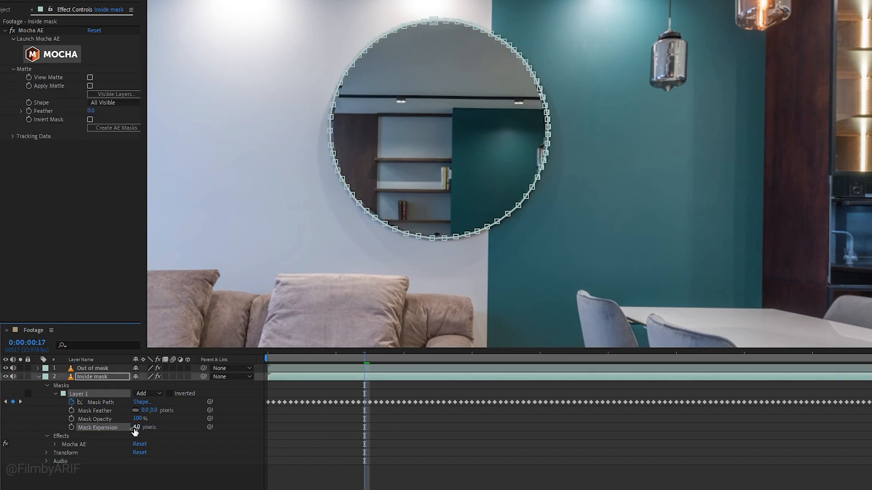
left_click(47, 386)
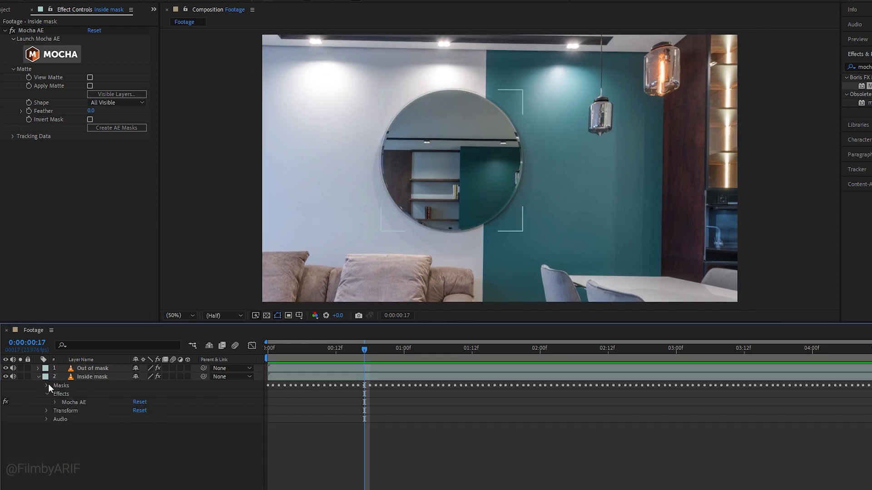
- Keyframe Inside mask's Position at 1s and 2s, moving it upward from 540 to -445
left_click(47, 401)
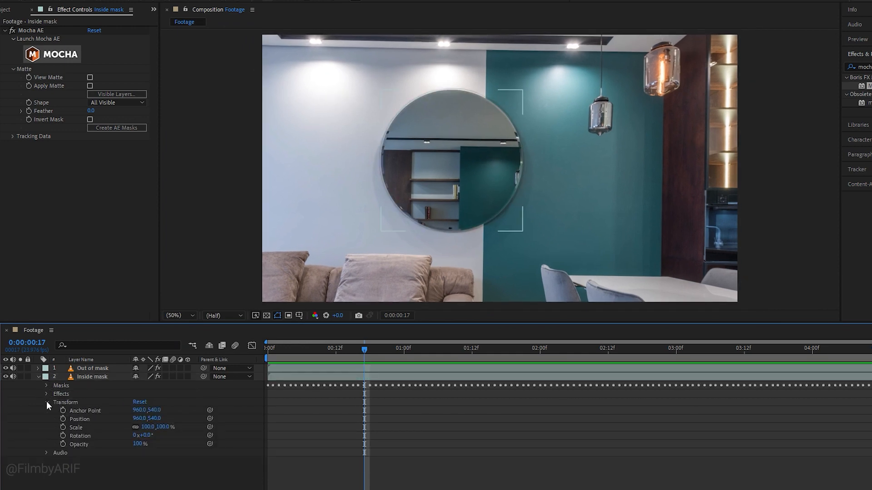
left_click(62, 419)
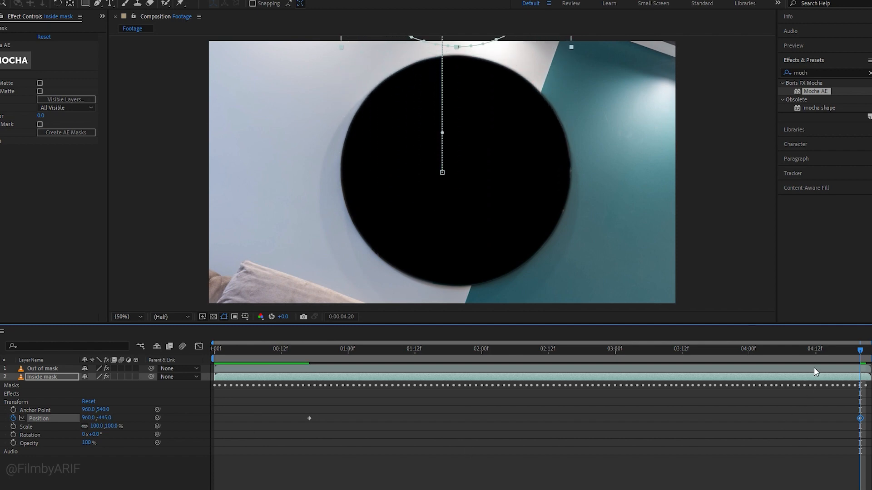
left_click(252, 350)
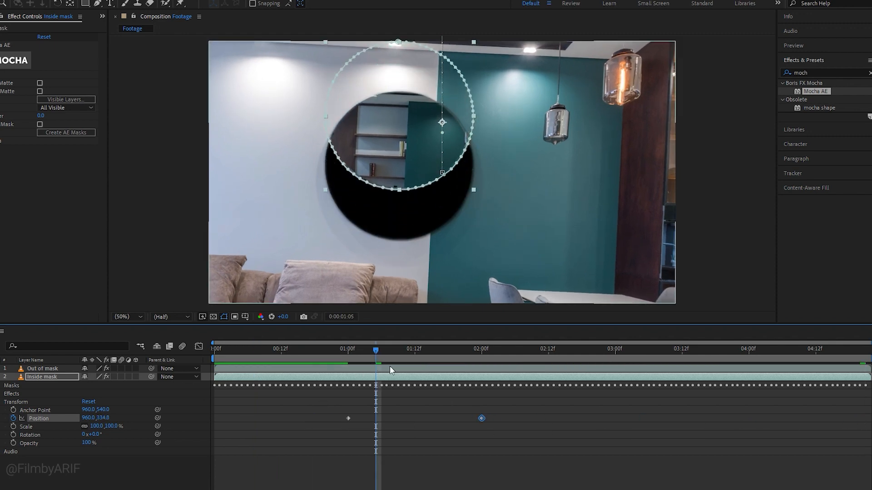
left_click(331, 348)
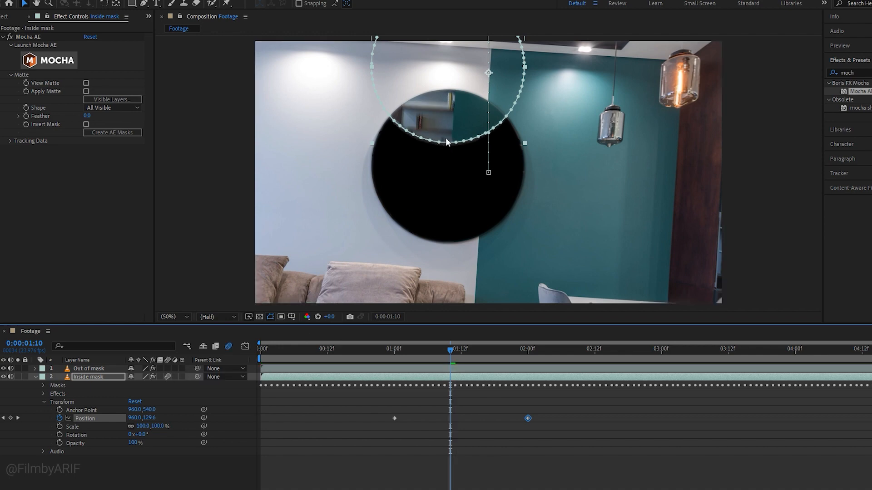
mouse_move(404, 414)
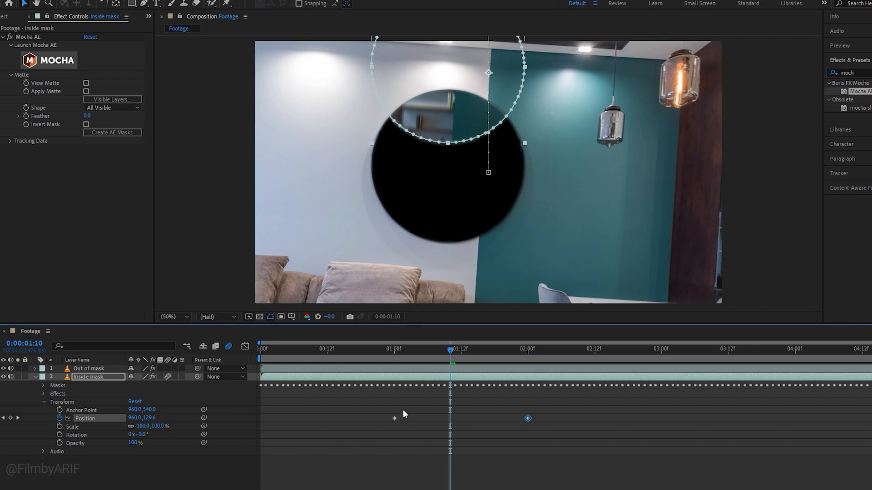
- Apply Easy Ease Out to the first Position keyframe and inspect the speed curve in the Graph Editor
right_click(395, 418)
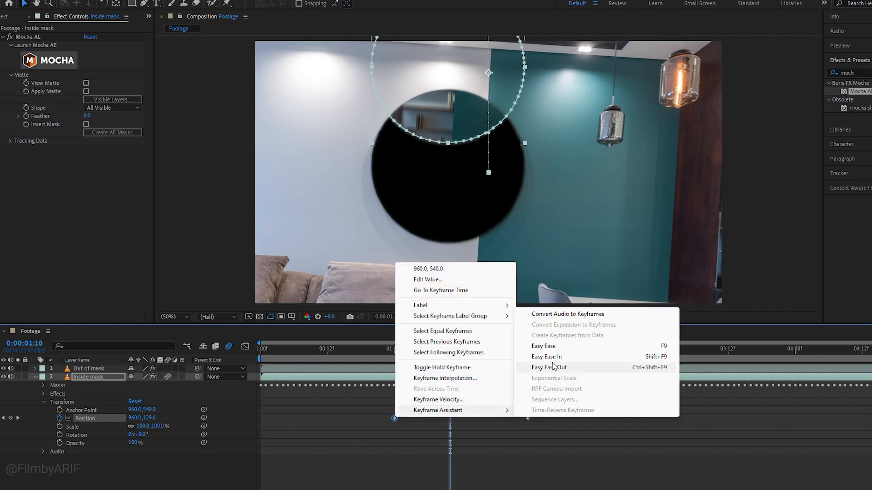
left_click(549, 367)
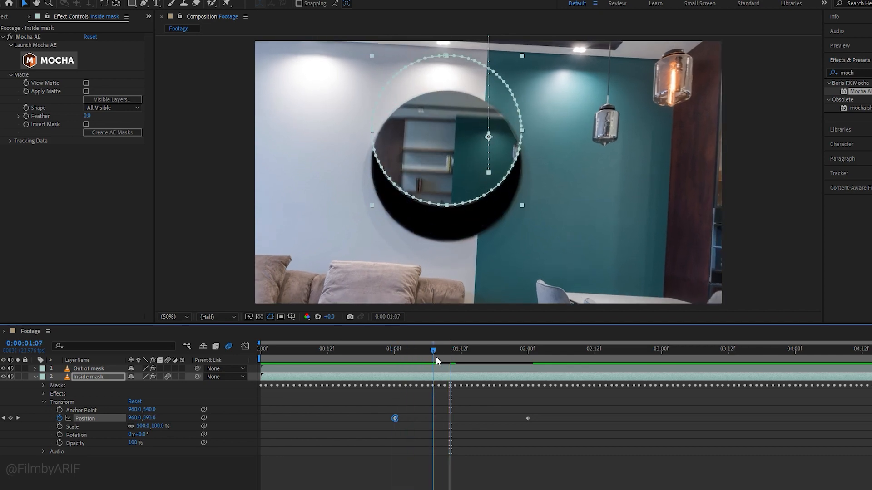
left_click(531, 348)
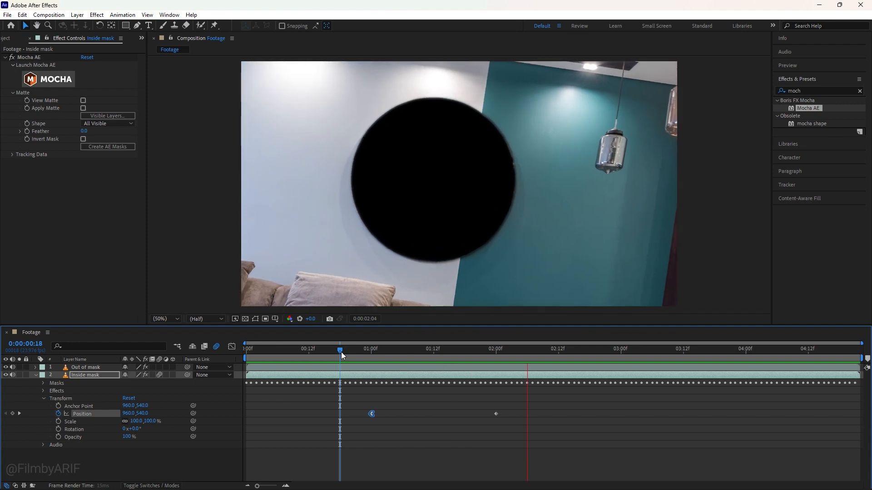
left_click(231, 346)
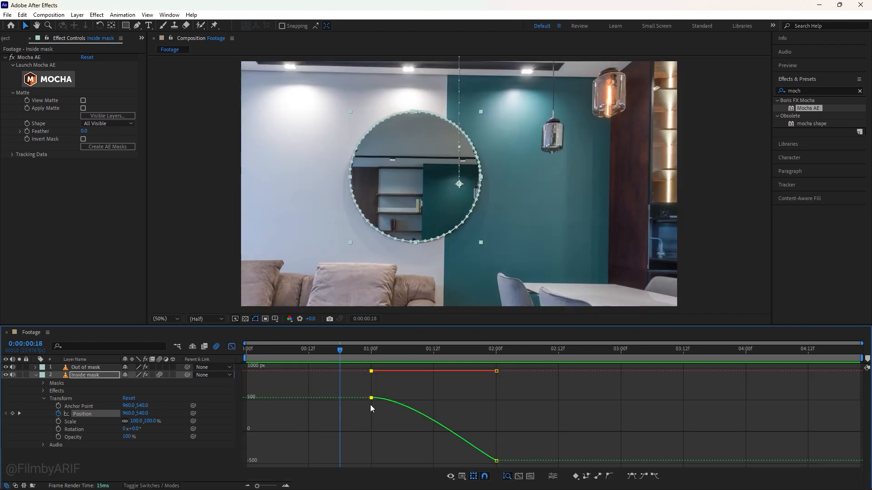
left_click(231, 348)
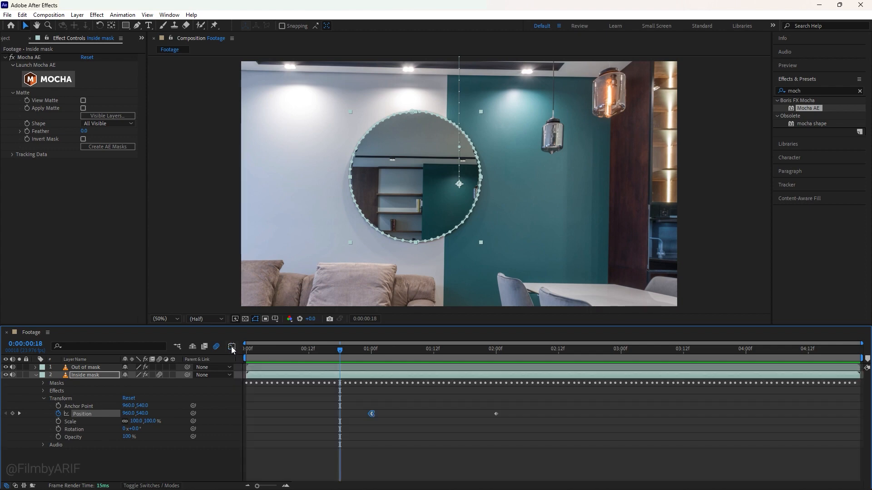
left_click(34, 374)
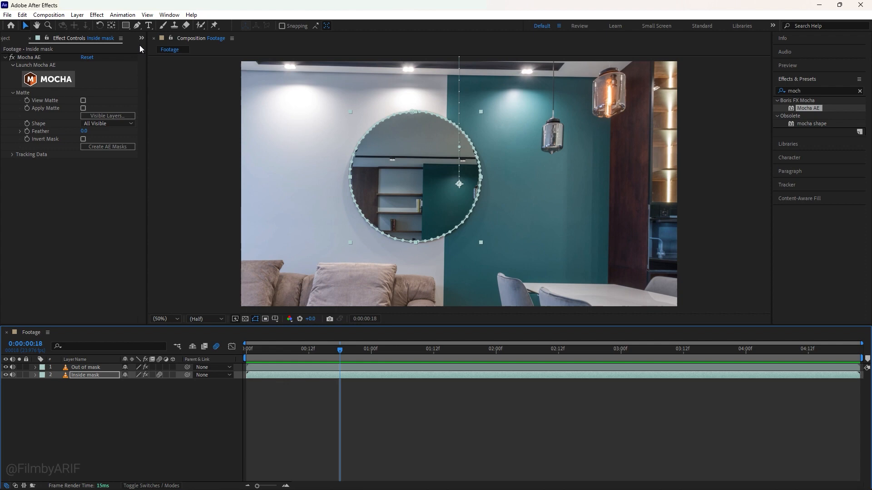
- Add the hiker mp4 below Inside mask and preview the mirror reveal from the start
left_click(14, 37)
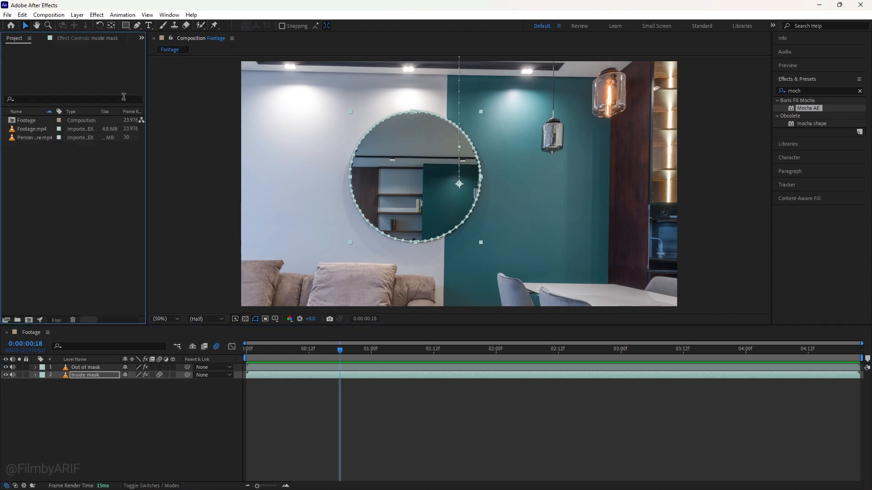
left_click(34, 137)
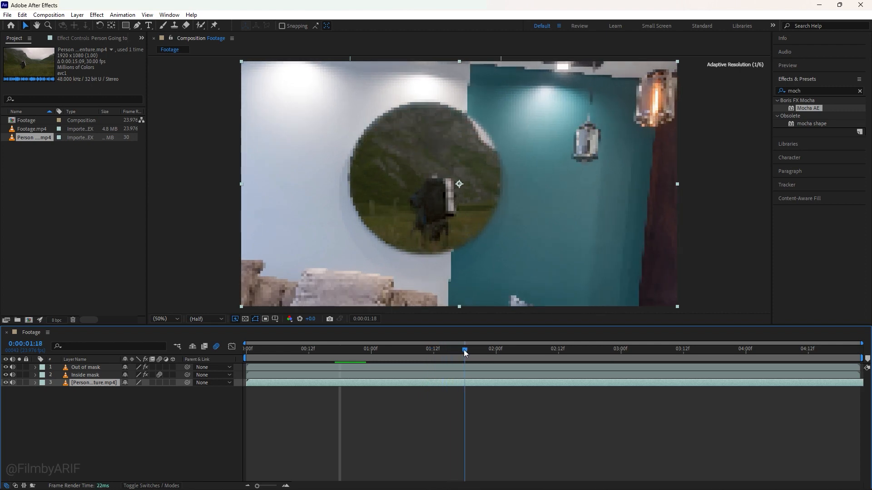
left_click(246, 349)
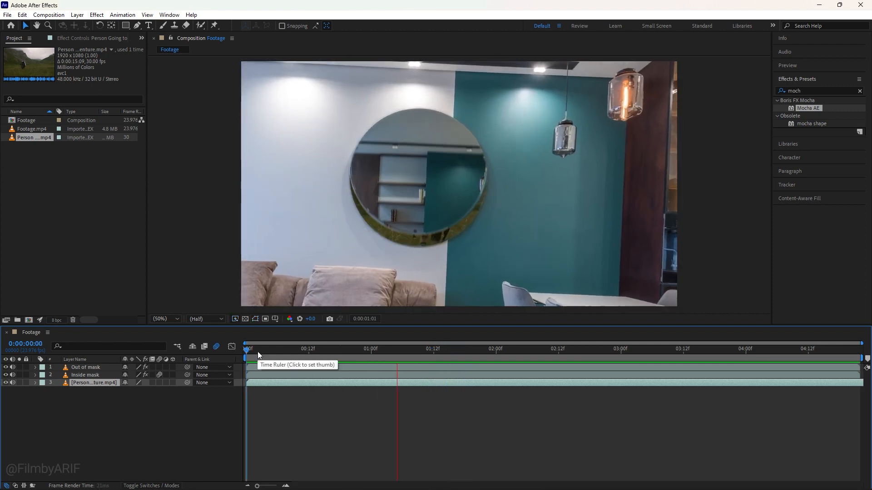
left_click(642, 349)
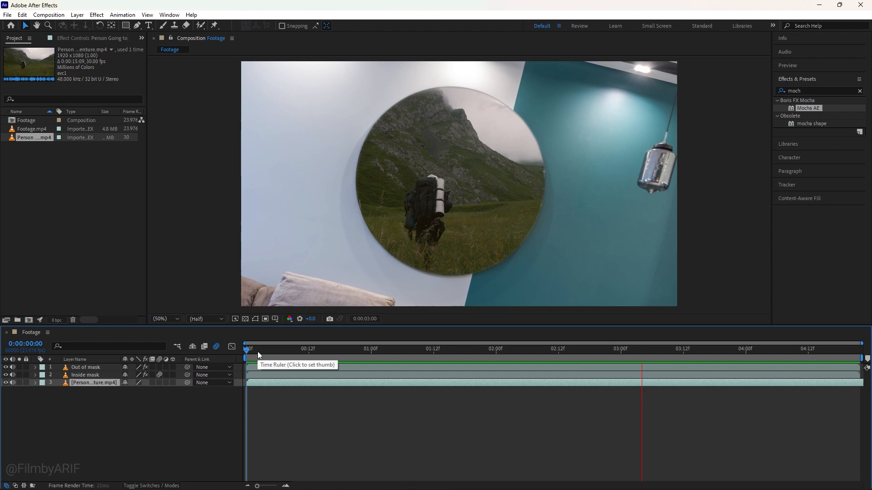
left_click(282, 349)
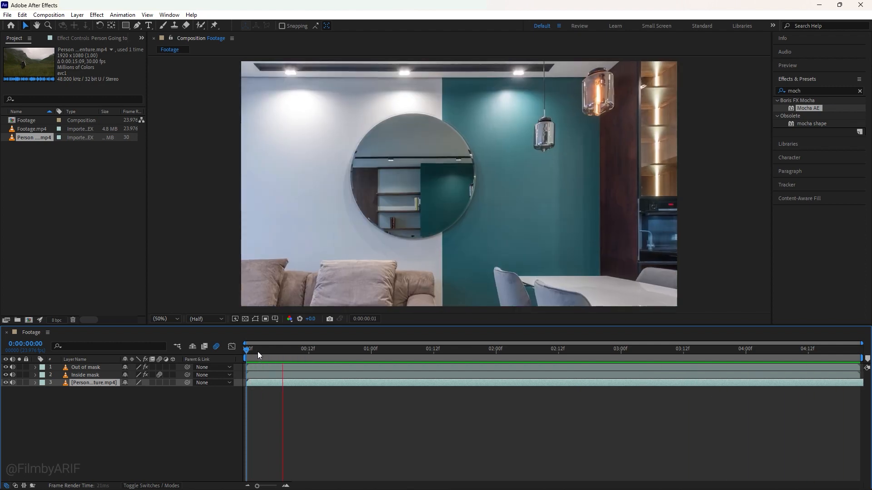